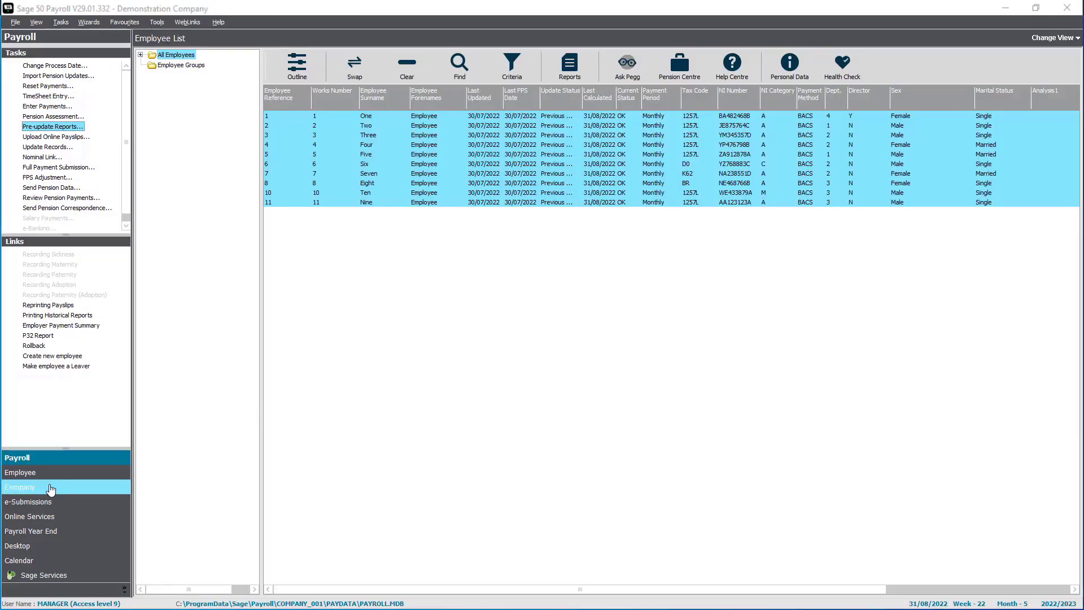
# - Go to the Company tasks and bring up the Variance Settings dialog
pyautogui.click(21, 486)
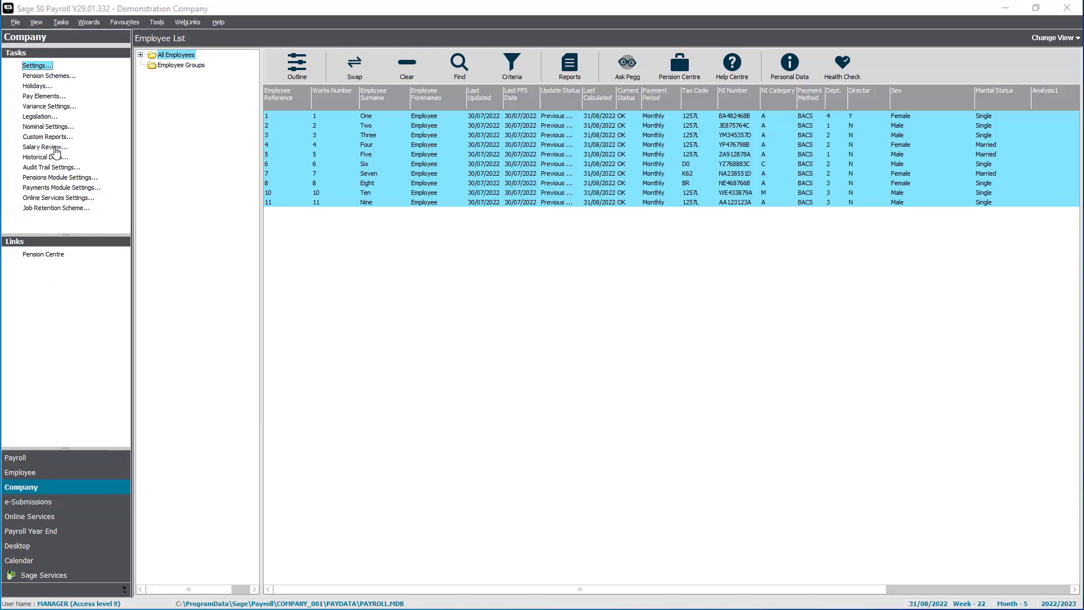
pyautogui.click(49, 106)
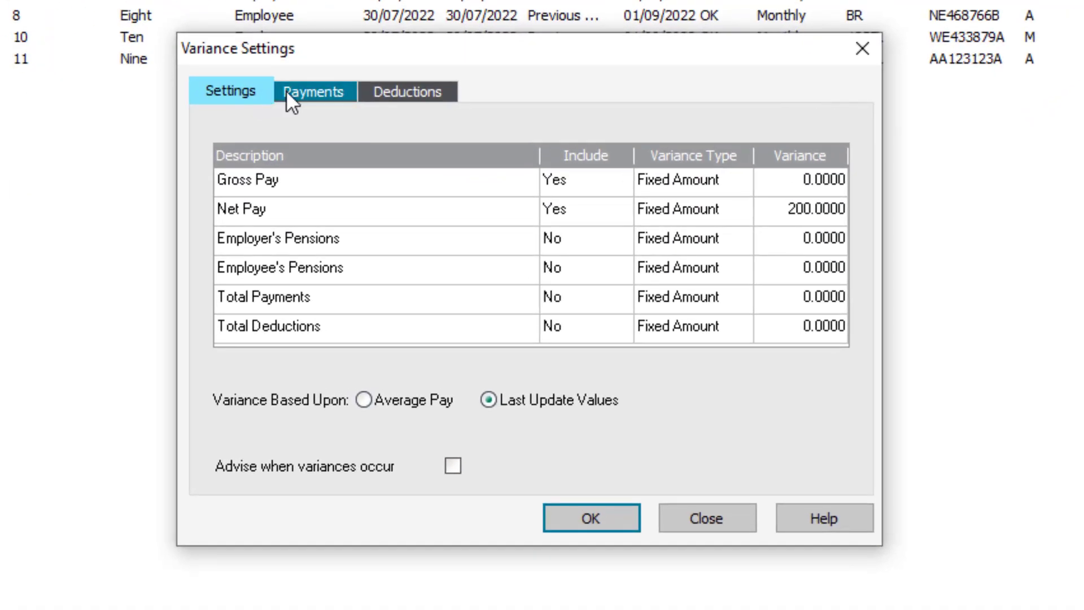
pyautogui.click(313, 90)
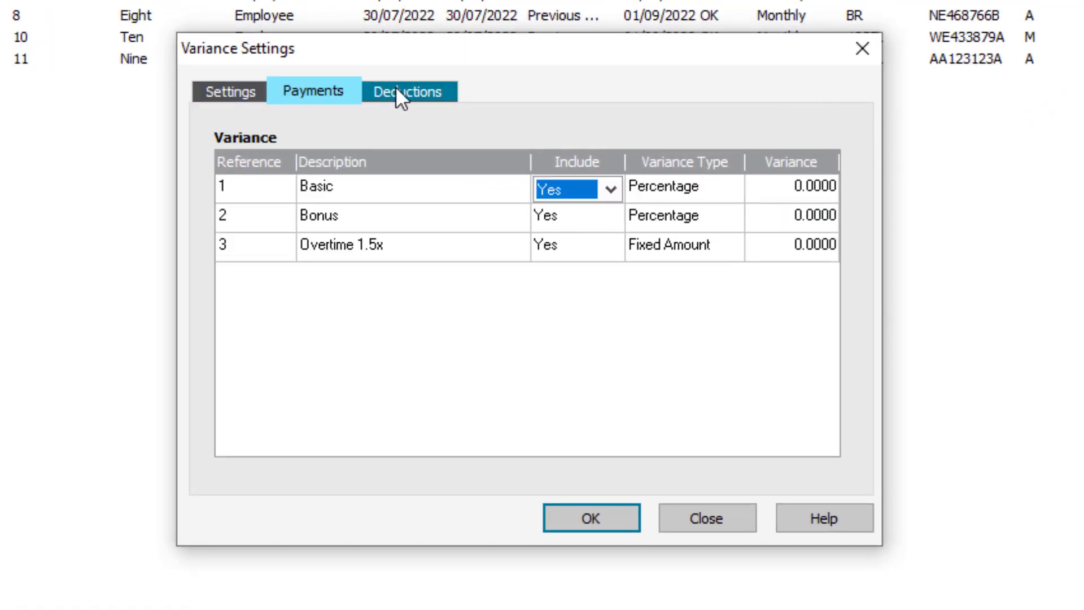
pyautogui.click(408, 91)
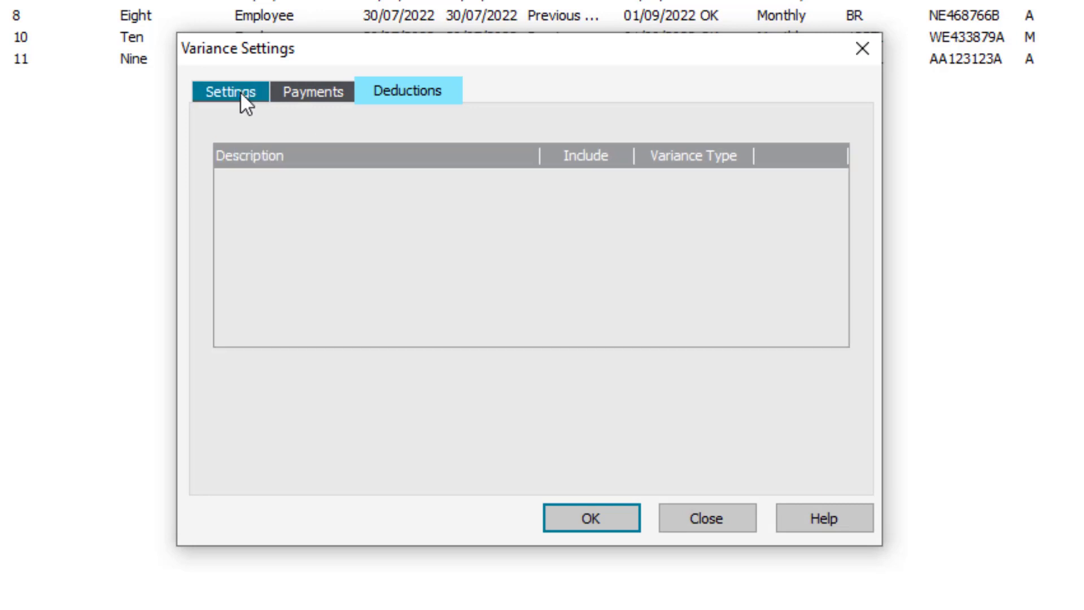
pyautogui.click(230, 91)
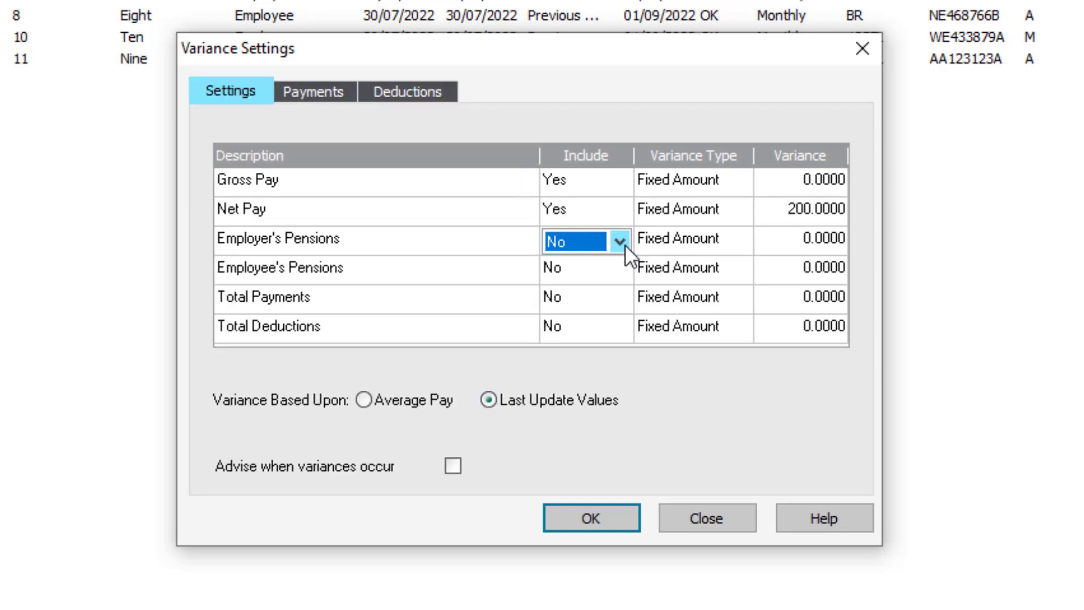
pyautogui.click(621, 239)
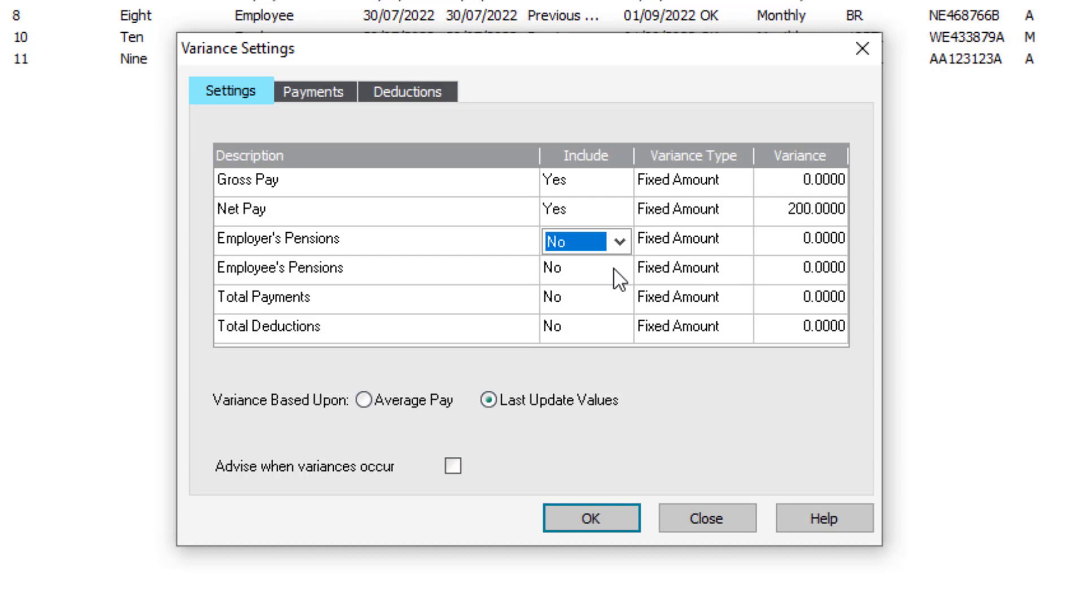
# - Keep Net Pay as a Fixed Amount variance and change its value from 200 to 100
pyautogui.click(694, 212)
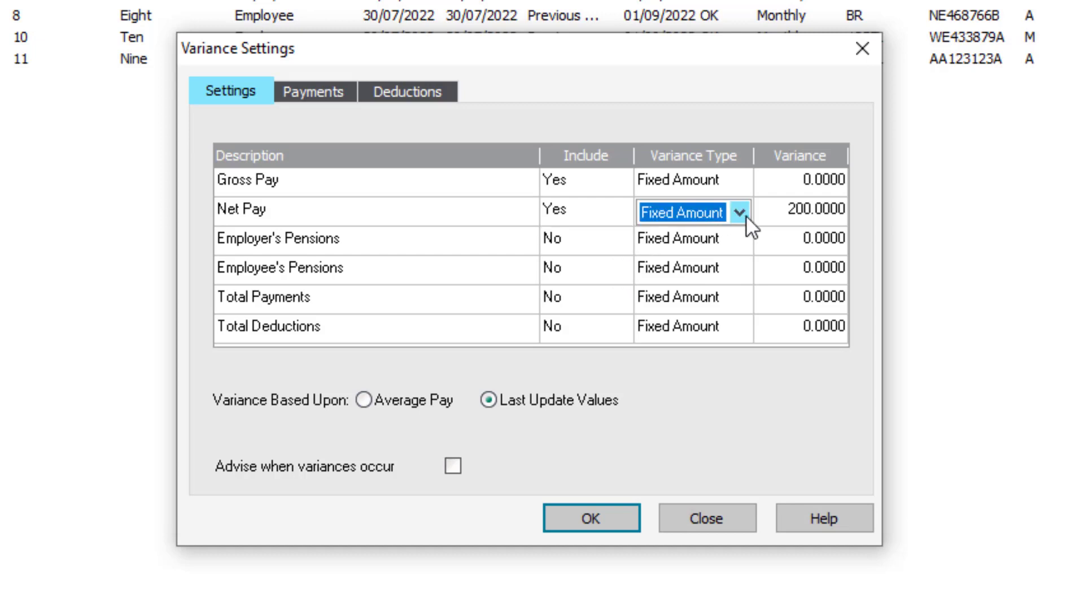
pyautogui.click(742, 212)
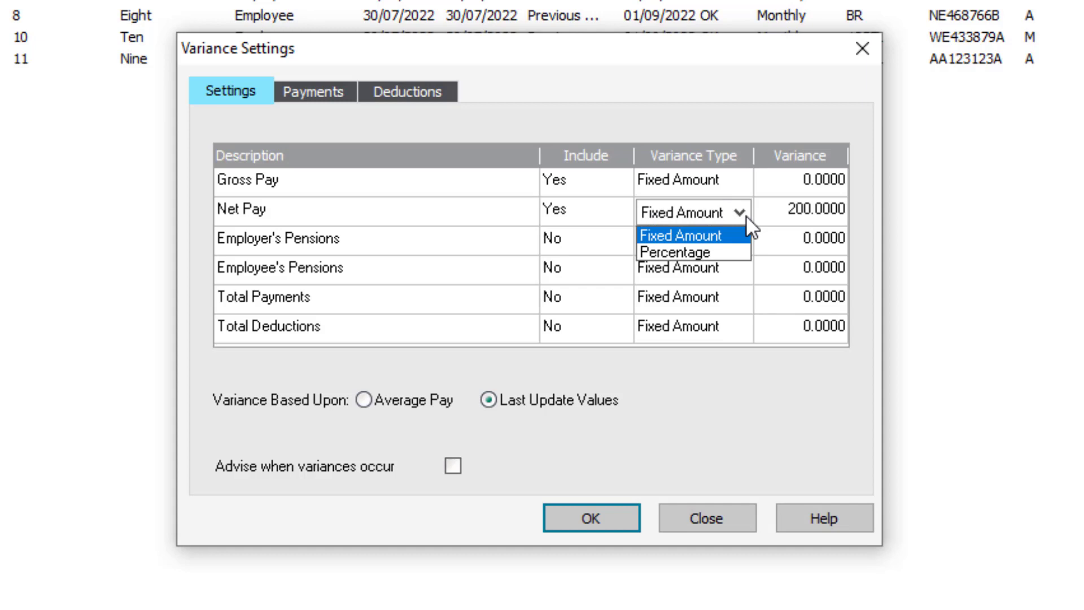
pyautogui.click(682, 235)
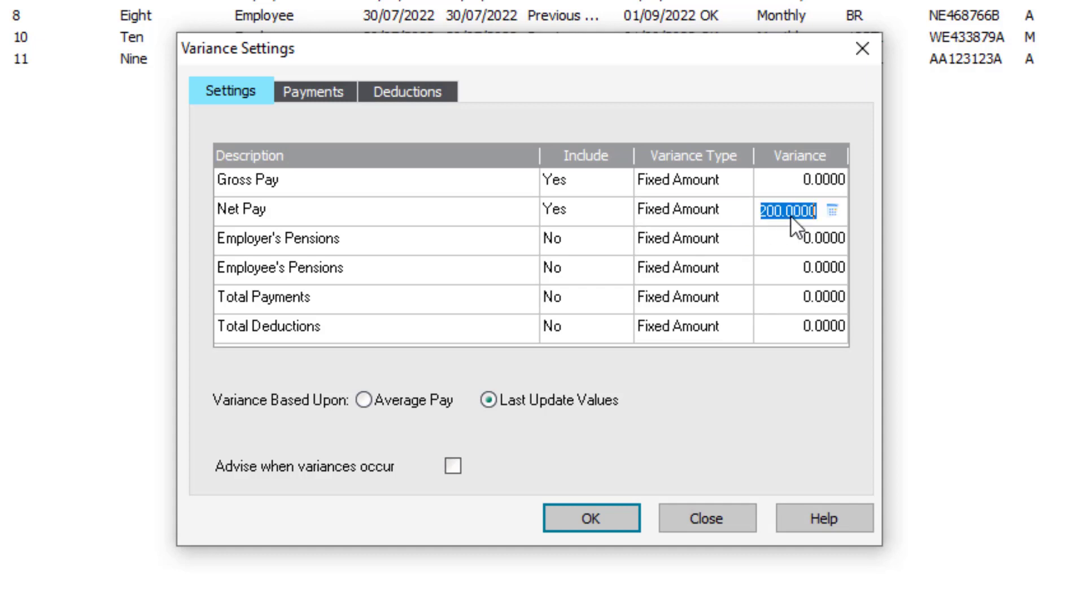
pyautogui.write('100')
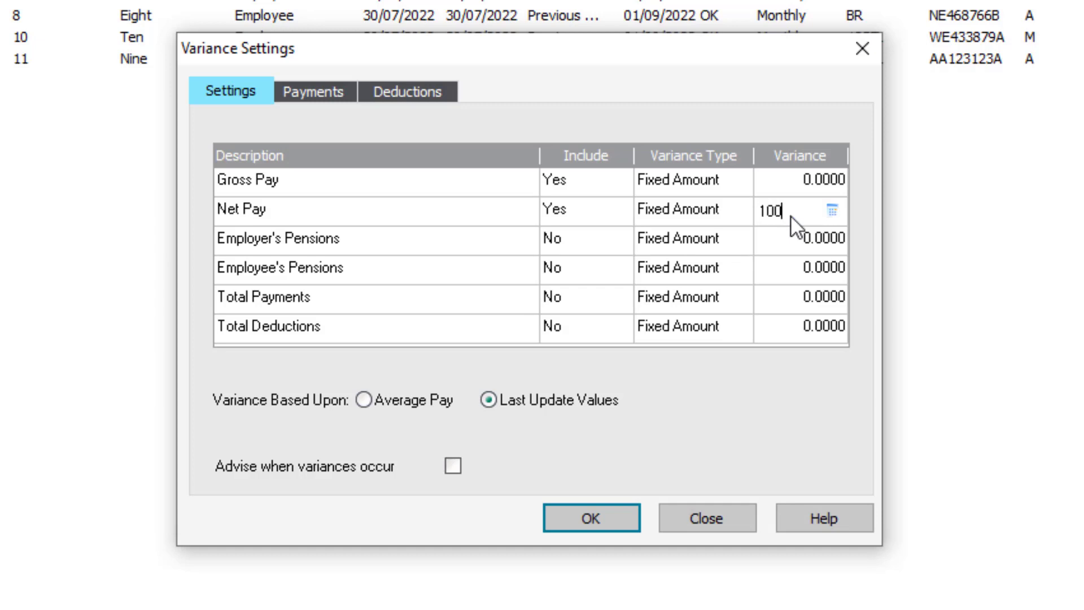
pyautogui.moveTo(722, 369)
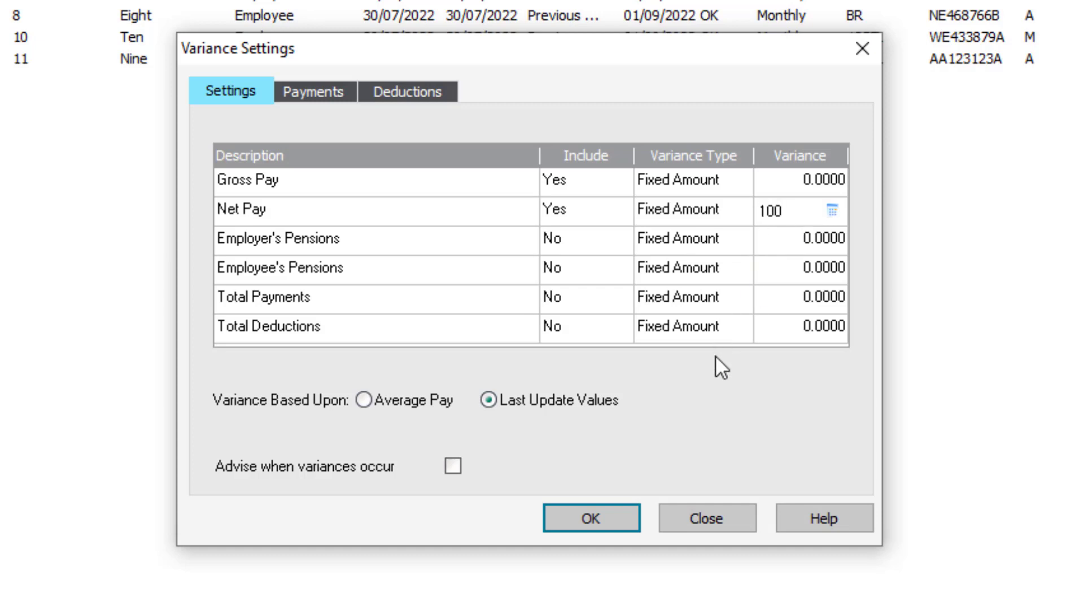
pyautogui.click(789, 210)
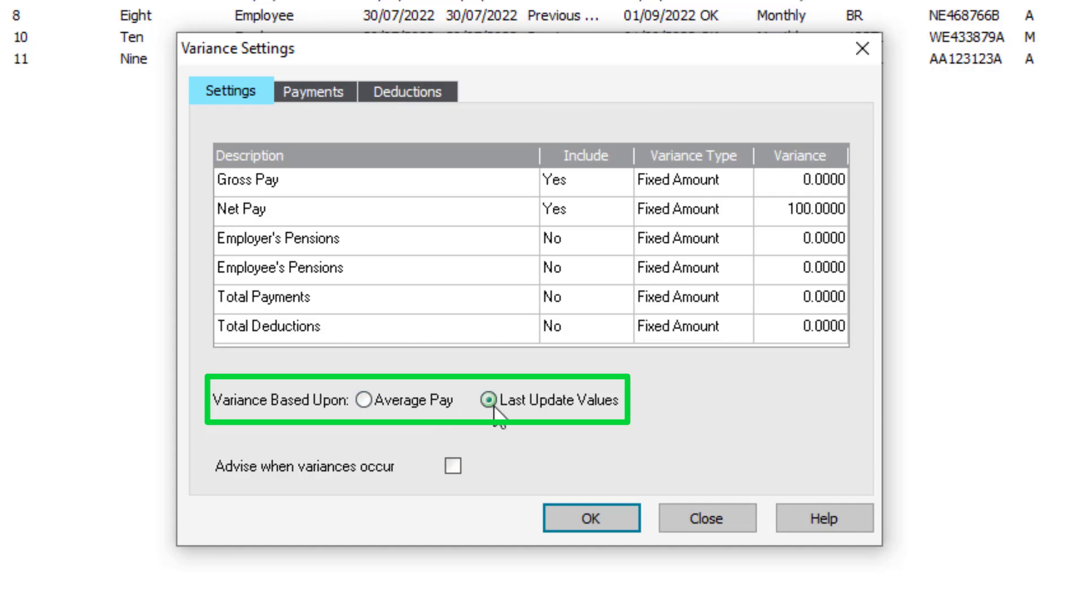
pyautogui.moveTo(511, 426)
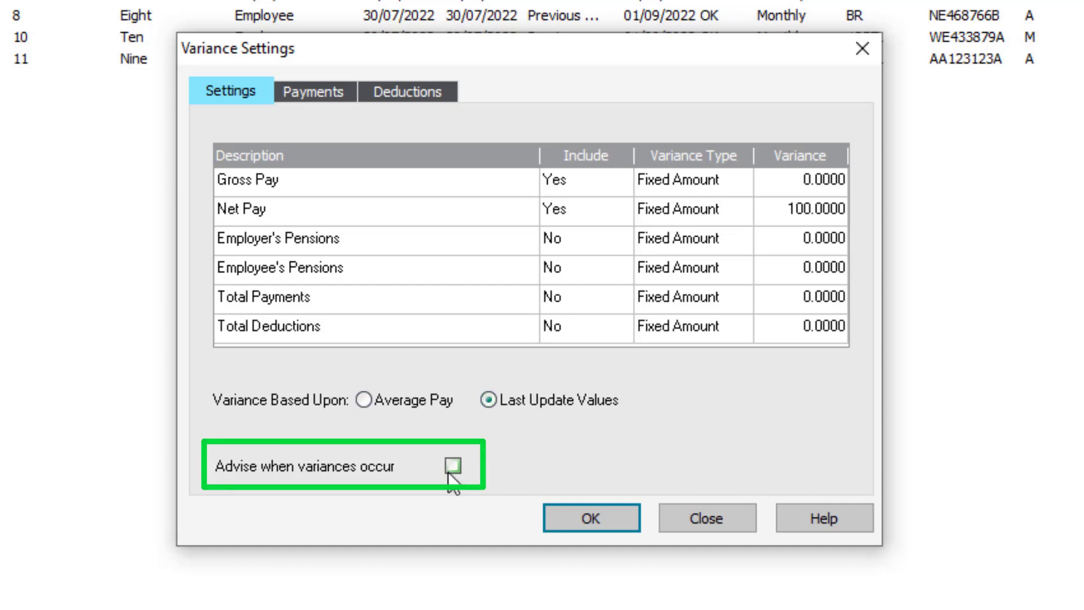
# - Tick Advise when variances occur and save the variance settings with OK
pyautogui.click(453, 466)
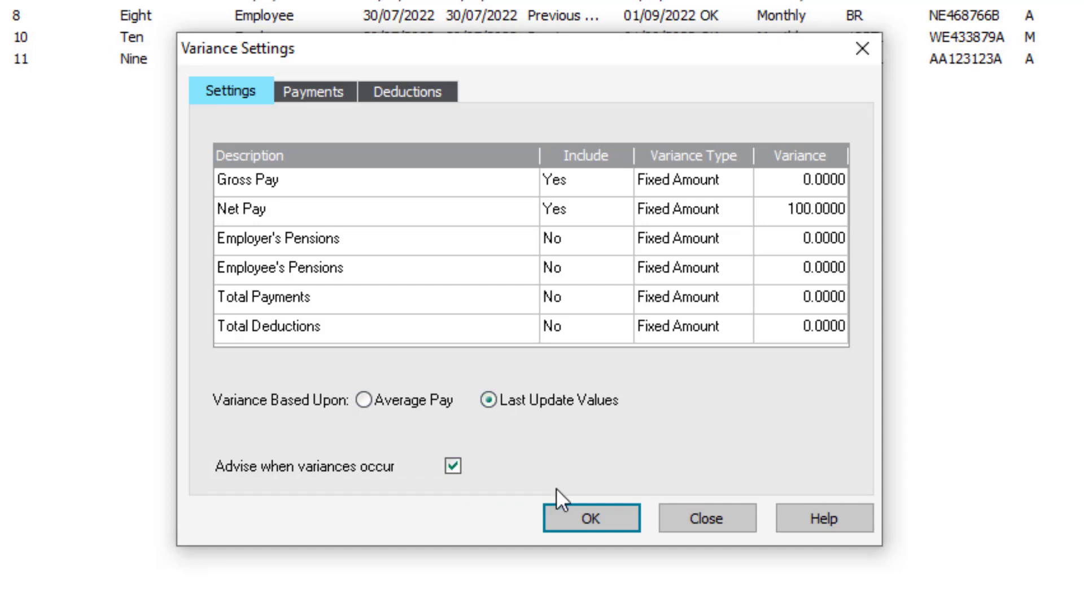
pyautogui.click(591, 518)
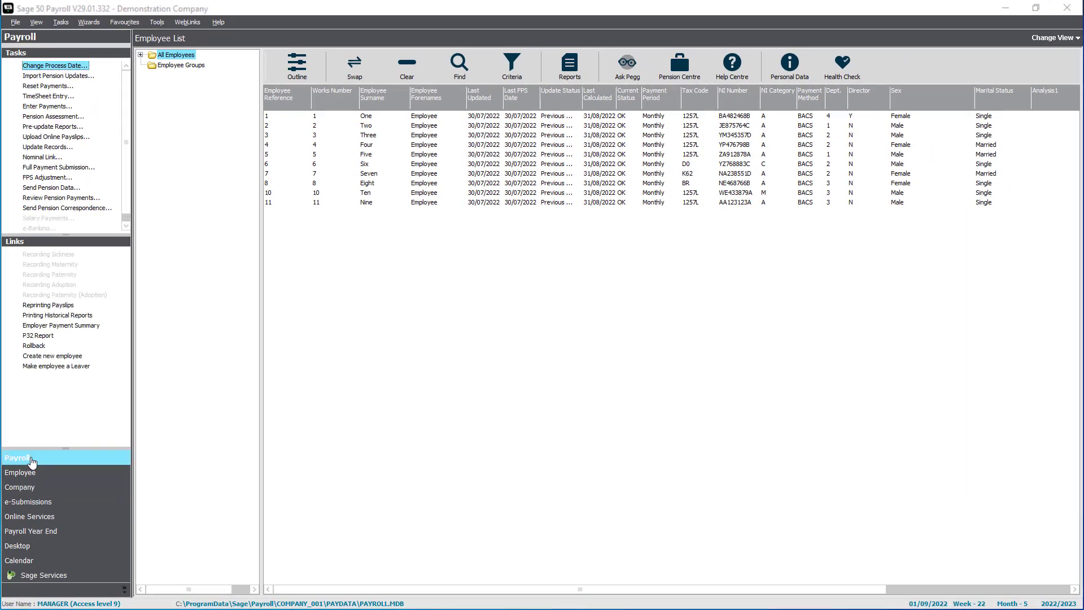
# - Select all employees and run the Pre-update variances report now to preview it
pyautogui.click(354, 66)
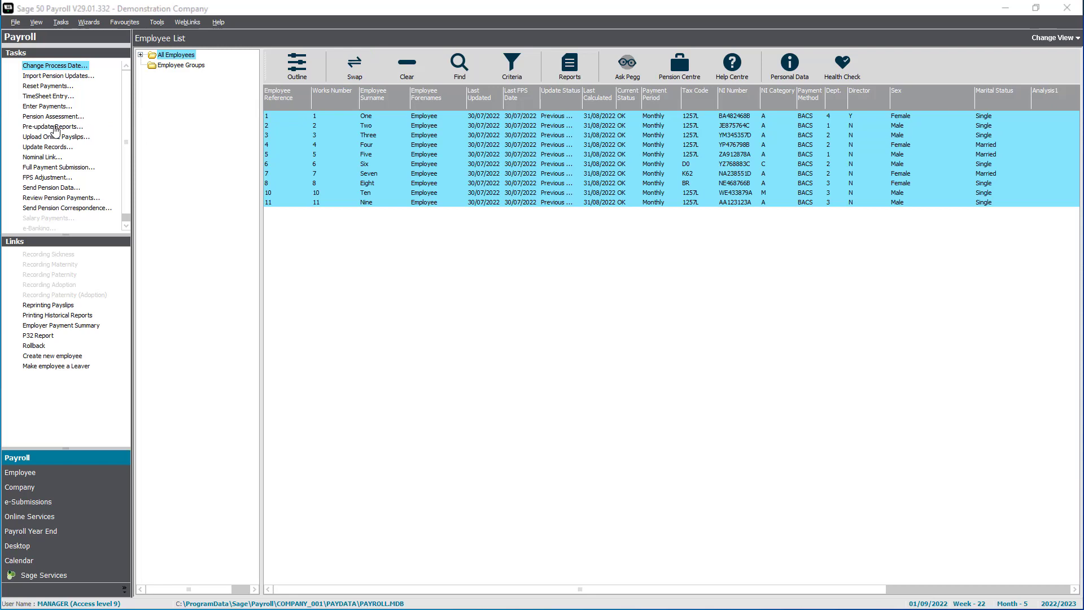
pyautogui.click(52, 127)
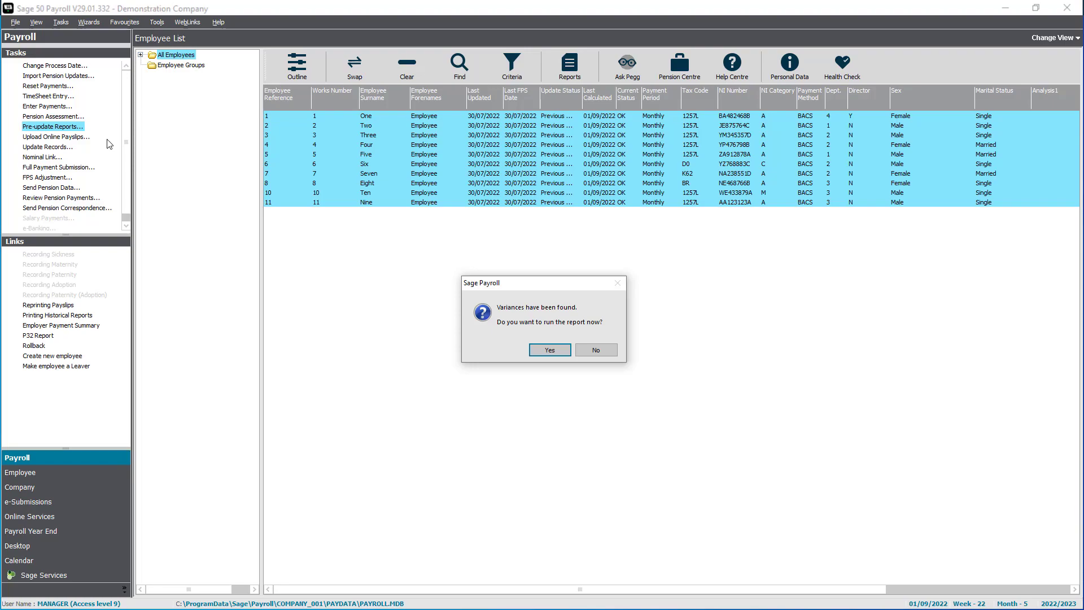
pyautogui.click(549, 349)
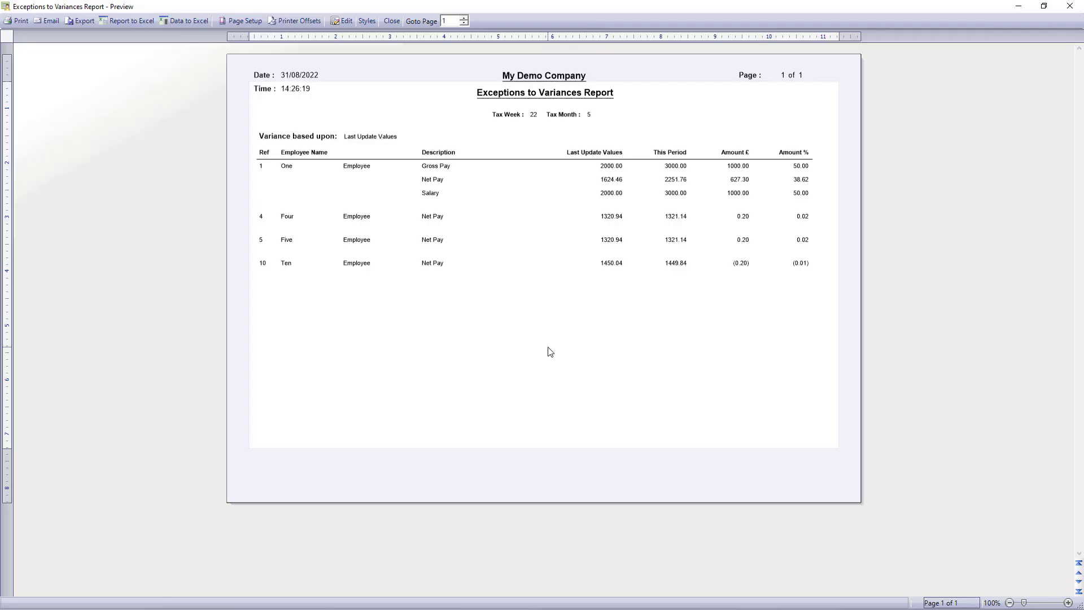